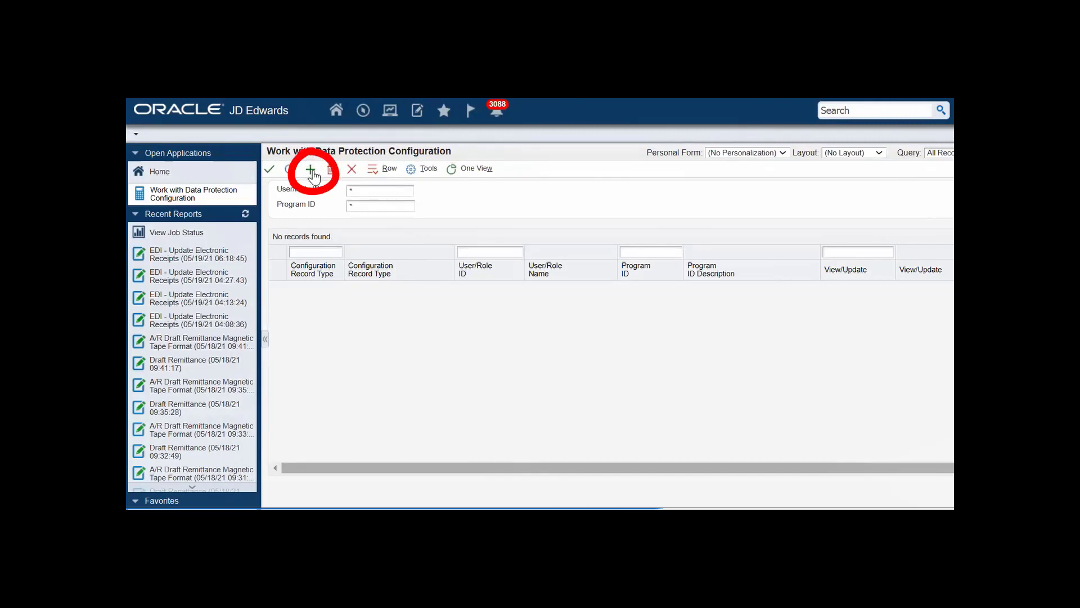
- Add a new record from Work with Data Protection Configuration to open the blank Revise form
{"action": "left_click", "coordinate": [312, 169]}
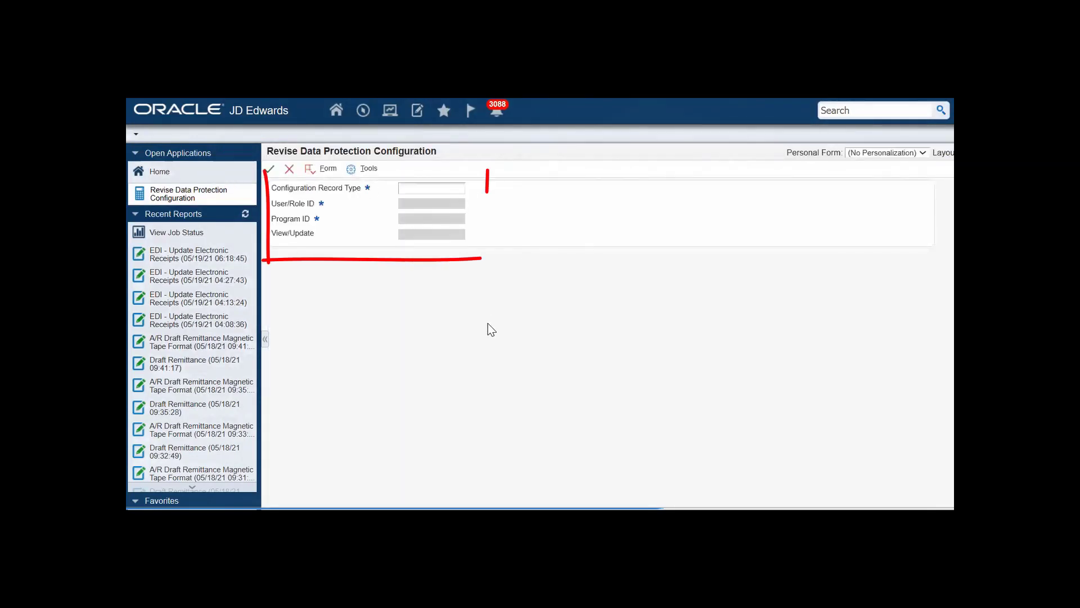